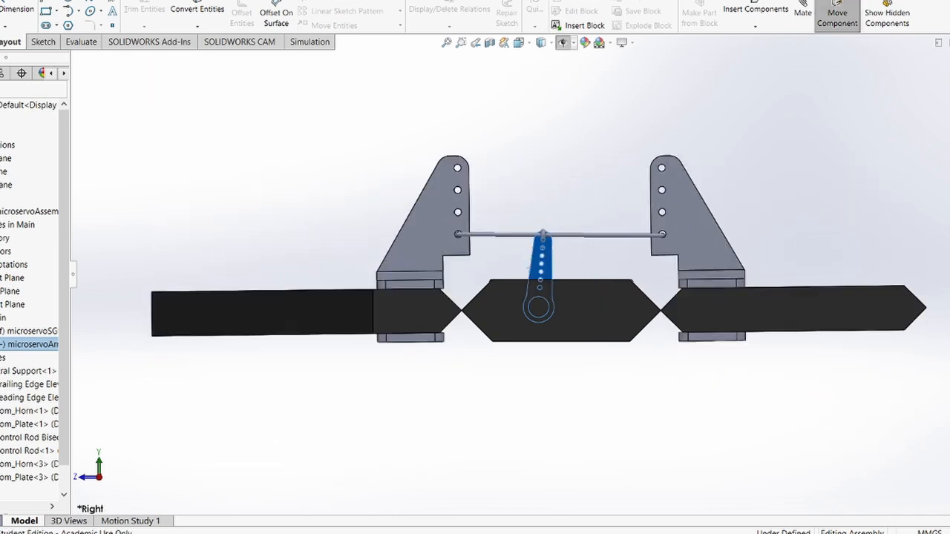
Step: Bring the stabilator assembly view forward to inspect the horn, rod and servo arm linkage
left_click(561, 319)
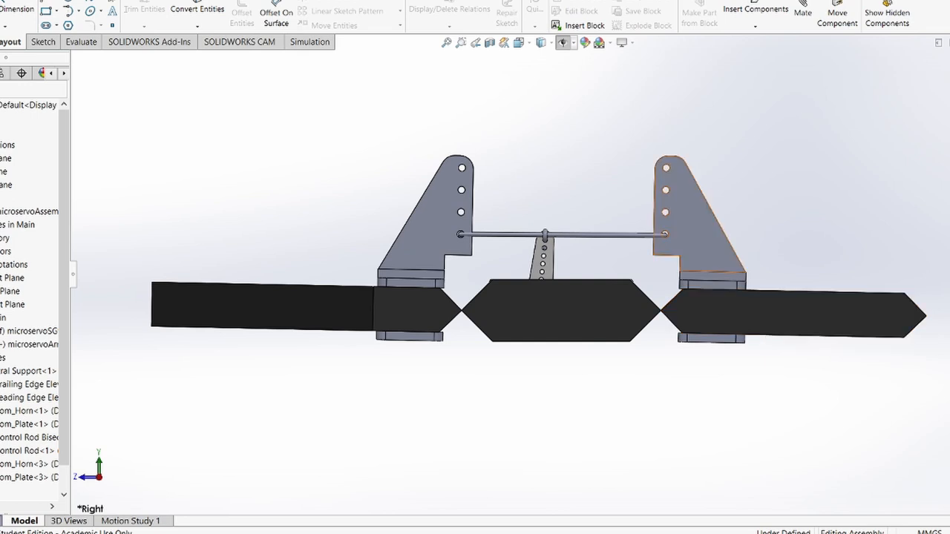
mouse_move(557, 235)
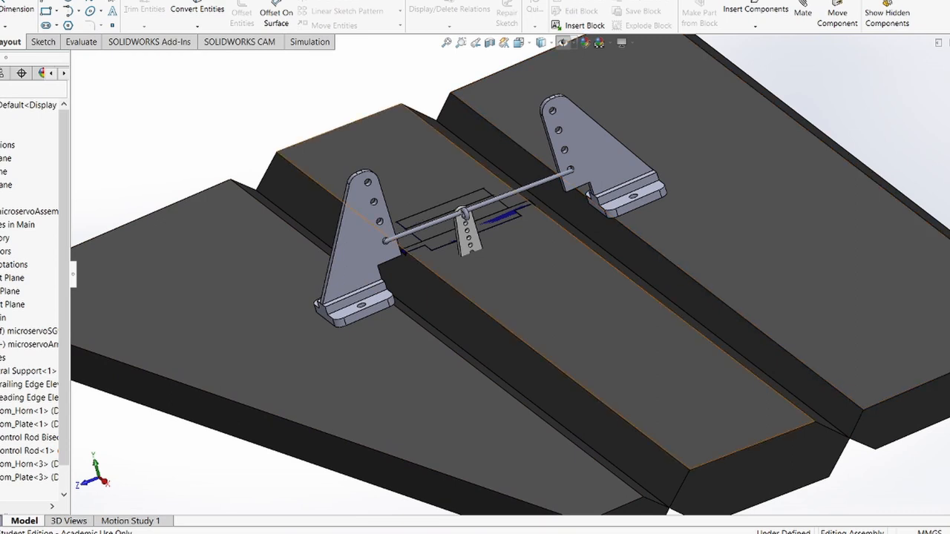
mouse_move(468, 240)
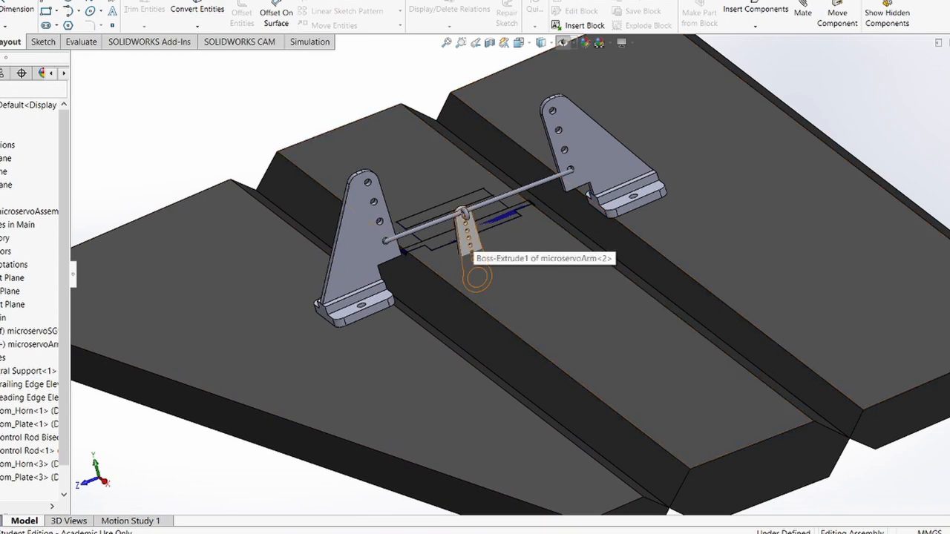